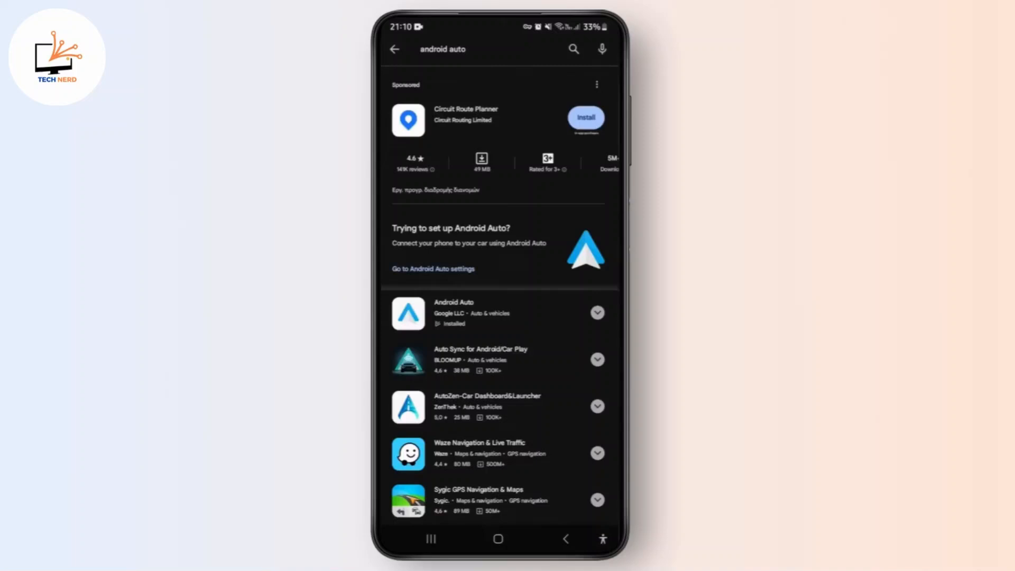
# - From the Play Store results, open Android Auto settings and choose Connect a car
pyautogui.click(433, 269)
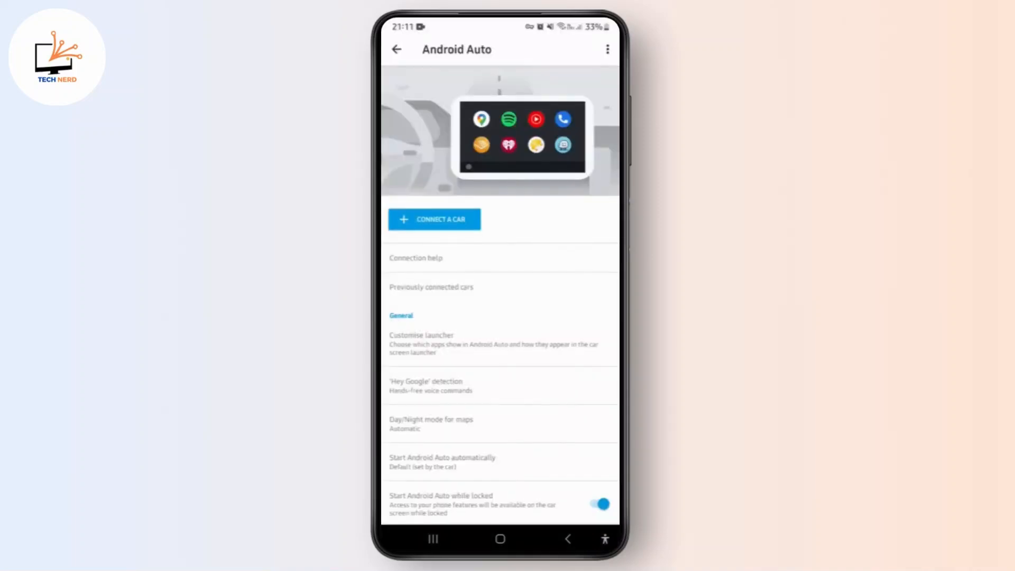
pyautogui.click(434, 219)
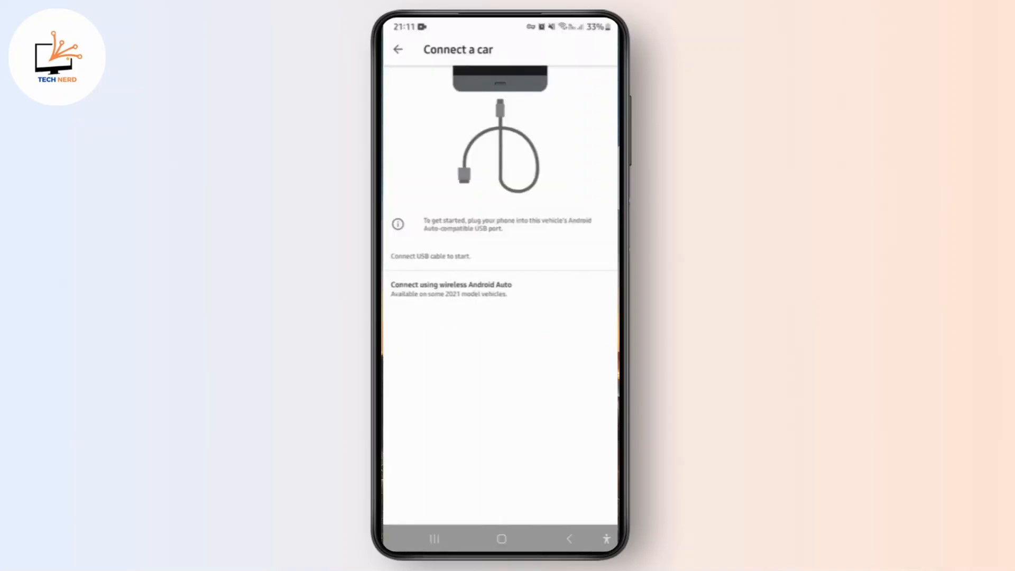